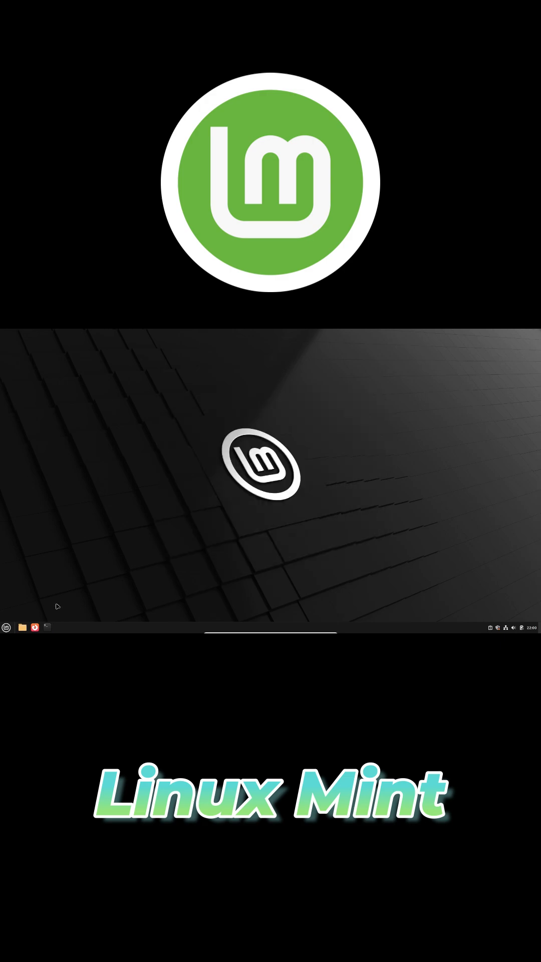
Run neofetch in a terminal and close the system report window.
{"action": "left_click", "coordinate": [46, 627]}
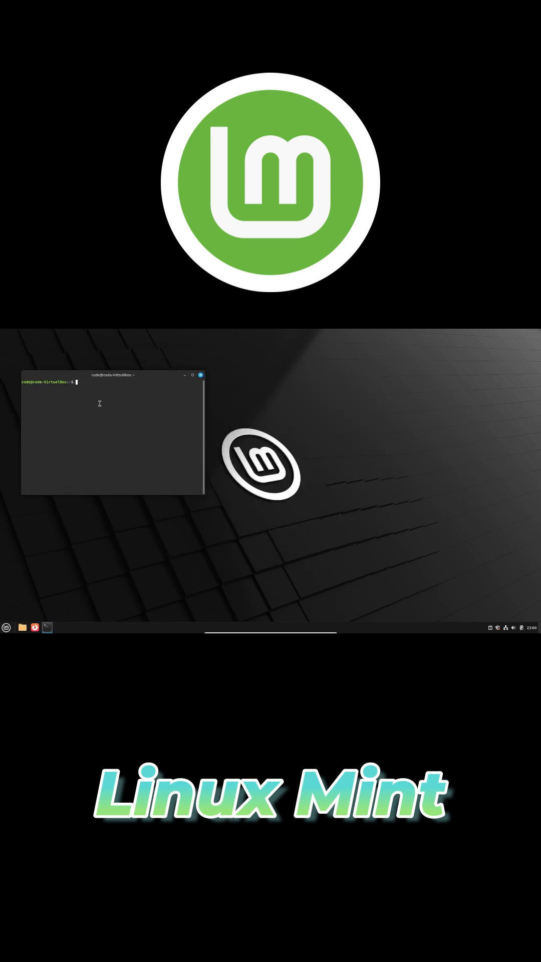
{"action": "type", "text": "neofetch"}
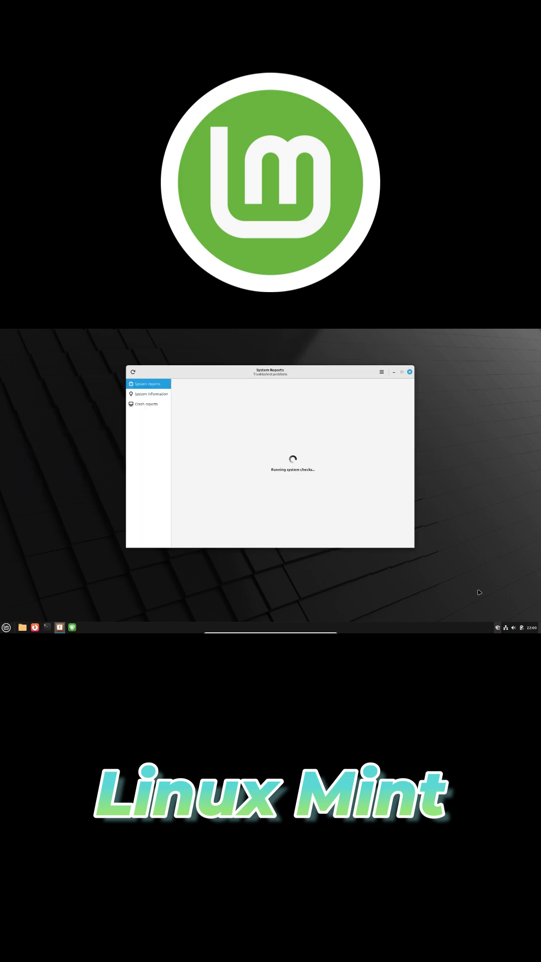
{"action": "left_click", "coordinate": [408, 372]}
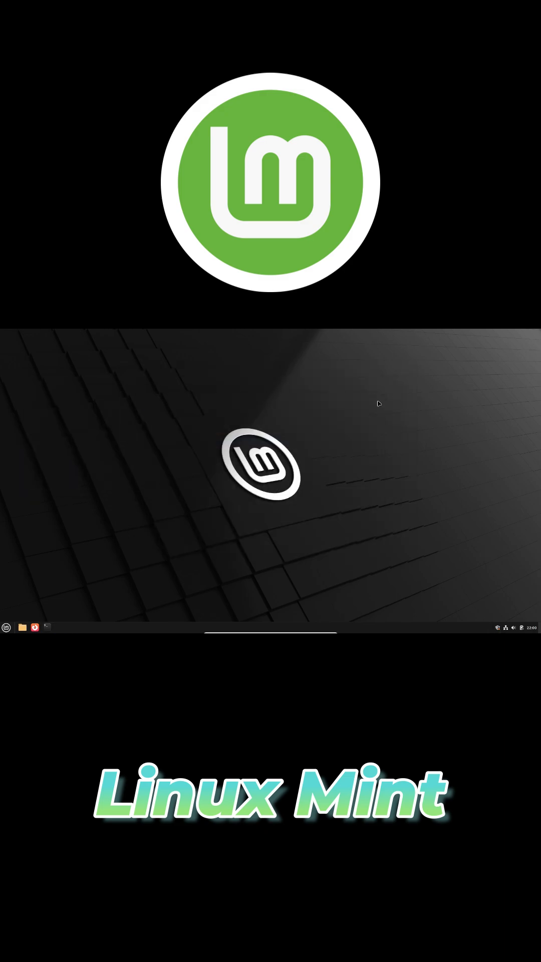
{"action": "left_click", "coordinate": [511, 628]}
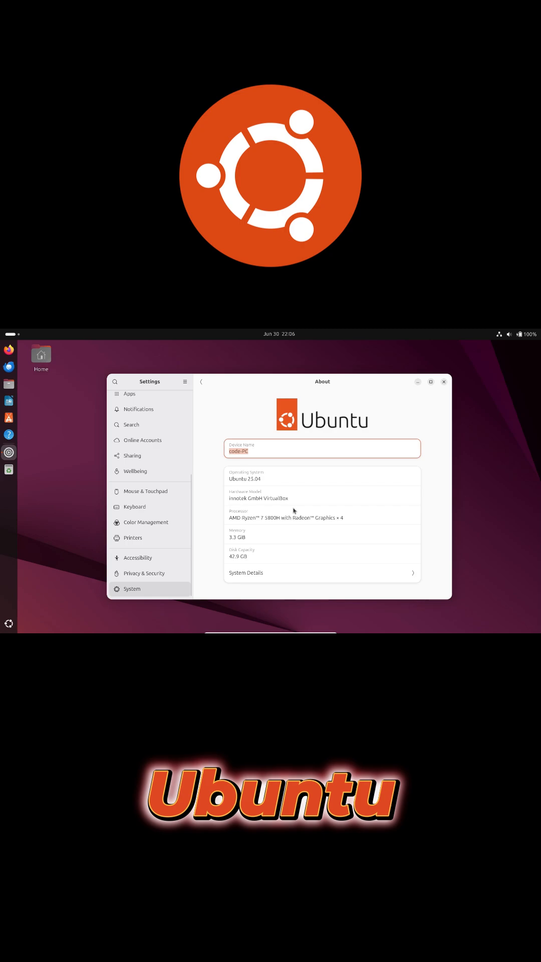
View Ubuntu's full System Details, close Settings, rerun neofetch and close the remaining windows.
{"action": "left_click", "coordinate": [322, 572]}
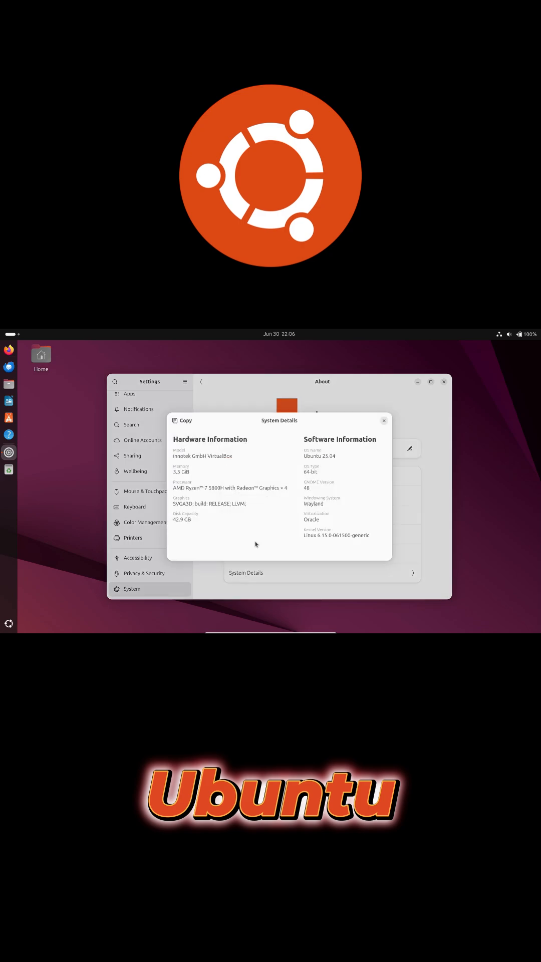
{"action": "left_click", "coordinate": [384, 421]}
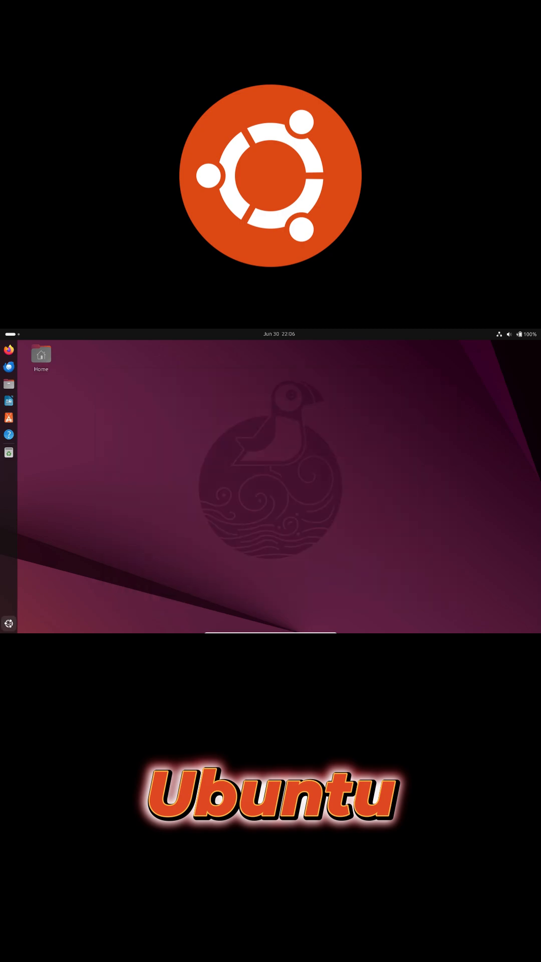
{"action": "left_click", "coordinate": [8, 452]}
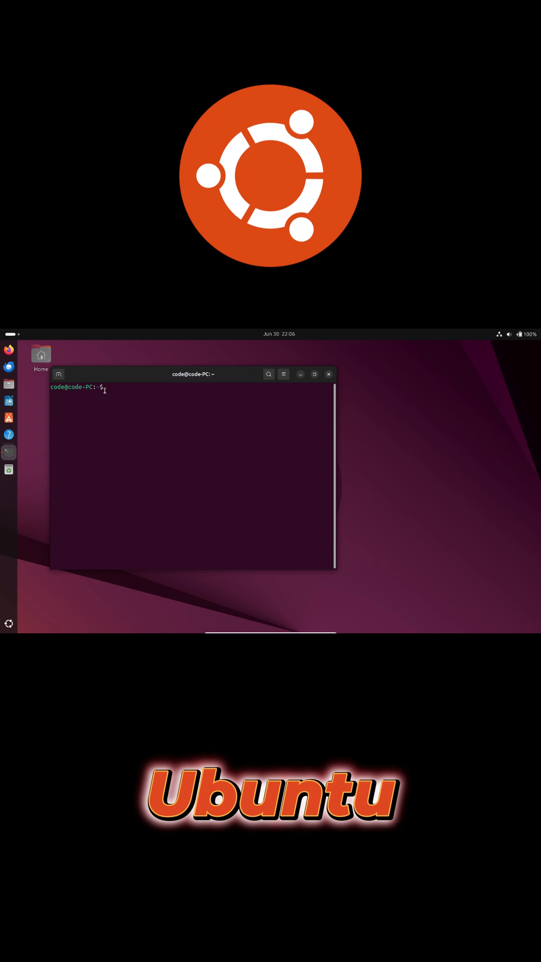
{"action": "type", "text": "neofetch"}
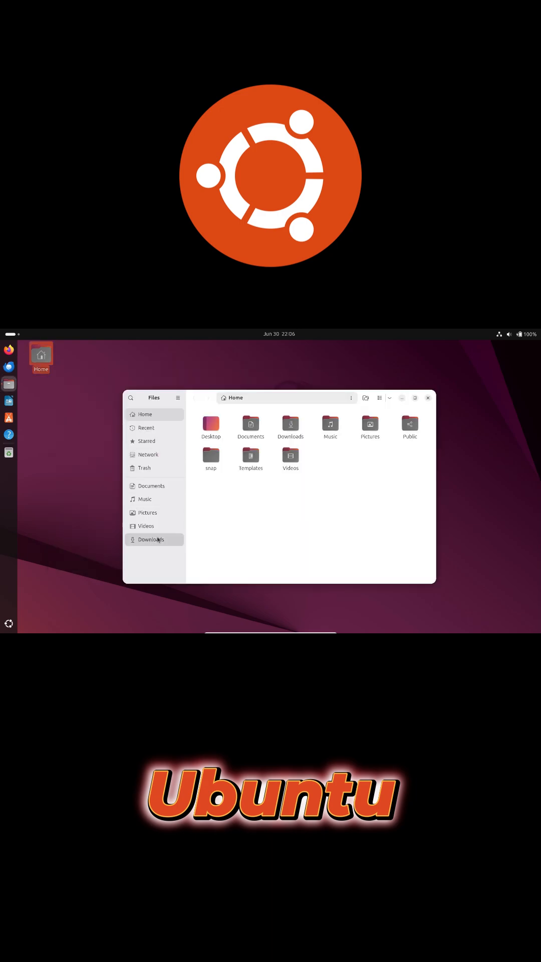
{"action": "left_click", "coordinate": [278, 334]}
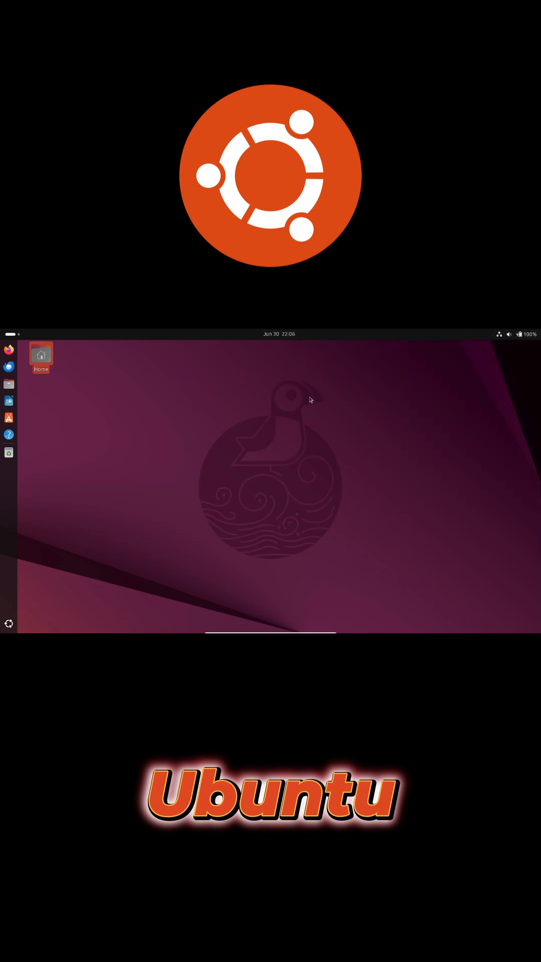
{"action": "left_click", "coordinate": [8, 452]}
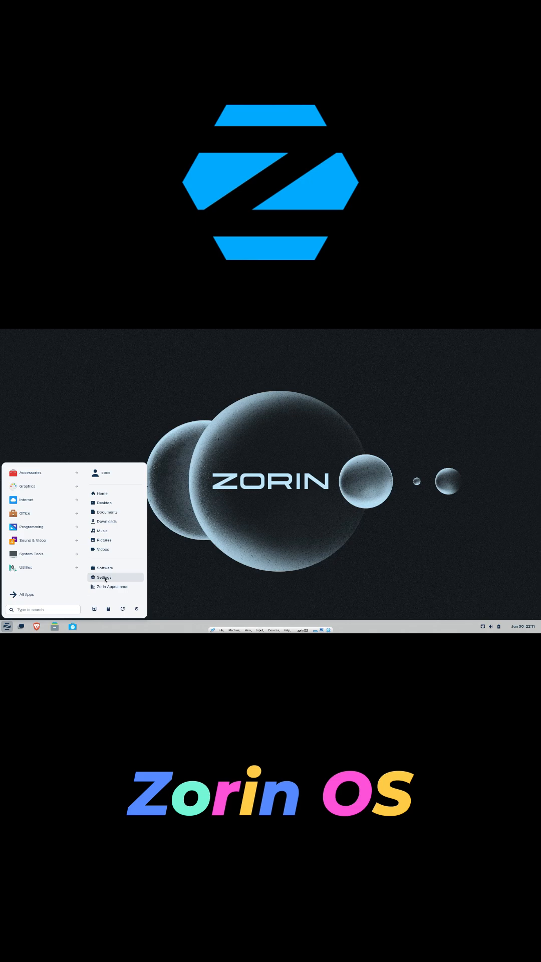
Browse Zorin's About and Bluetooth settings, then launch Zorin Appearance's Layout options.
{"action": "left_click", "coordinate": [103, 577]}
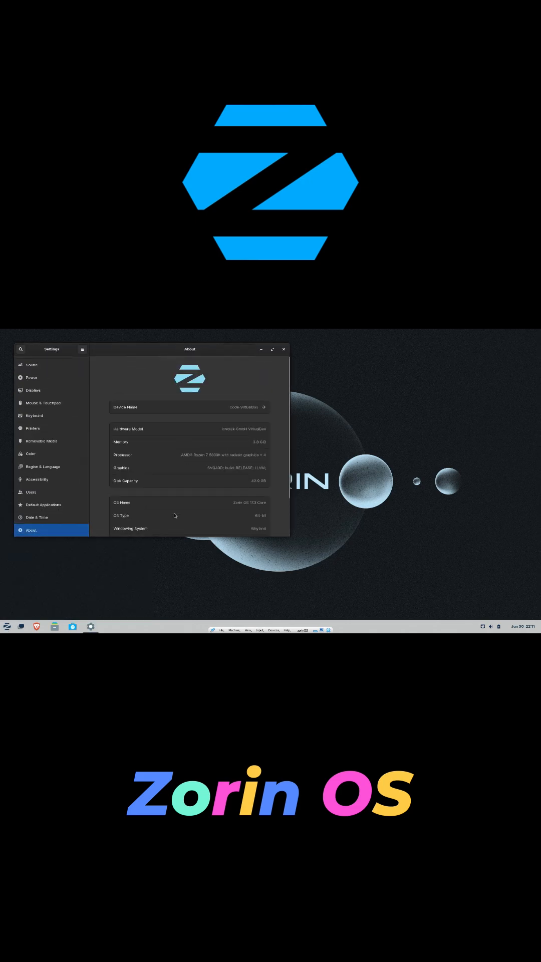
{"action": "scroll", "scroll_direction": "down", "scroll_amount": 3}
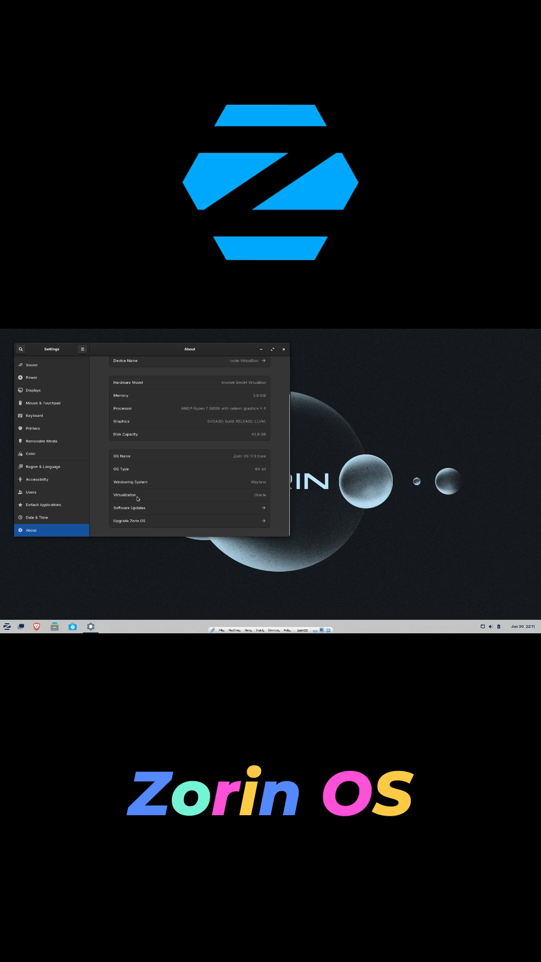
{"action": "left_click", "coordinate": [33, 375]}
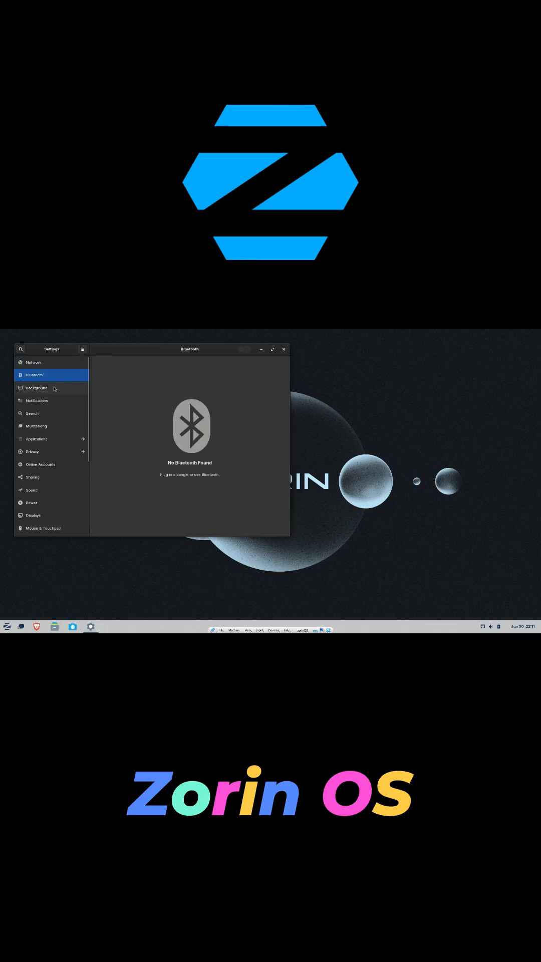
{"action": "left_click", "coordinate": [33, 515]}
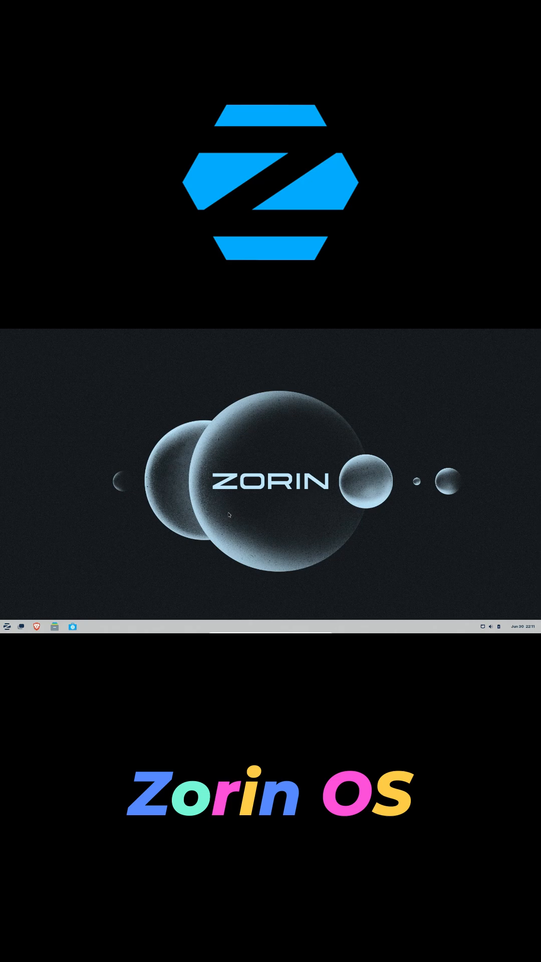
{"action": "mouse_move", "coordinate": [123, 540]}
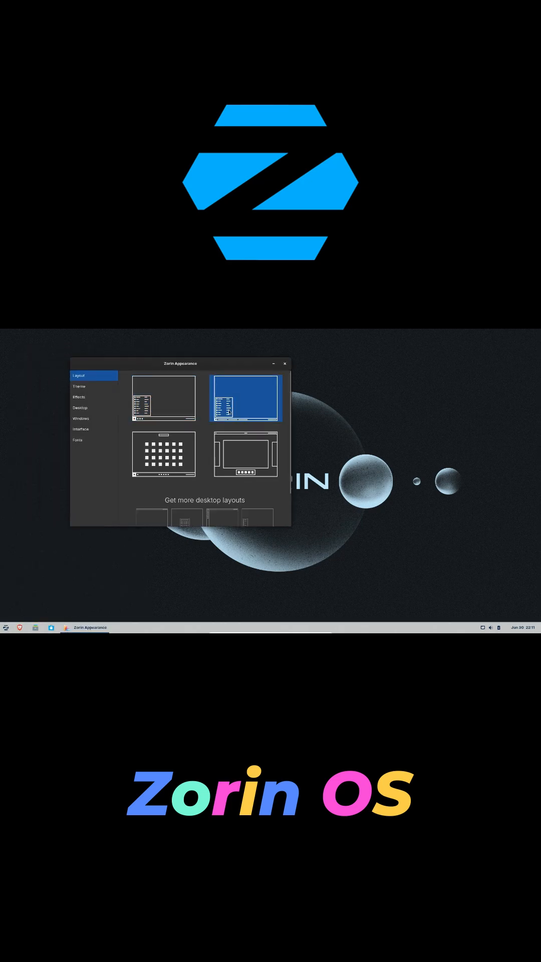
{"action": "left_click", "coordinate": [164, 398]}
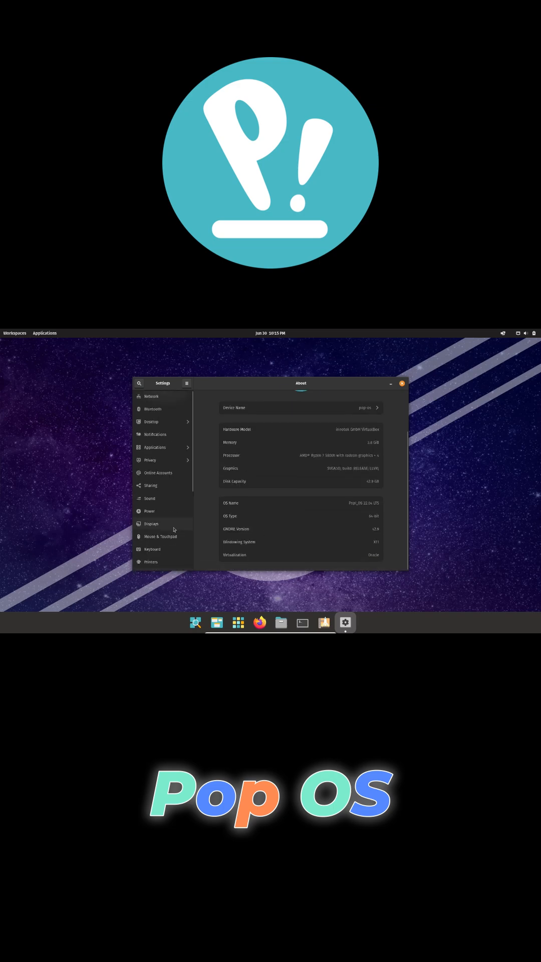
View Pop!_OS Mouse & Touchpad and Accessibility pages, close Settings, hover Pop!_Shop.
{"action": "left_click", "coordinate": [161, 536]}
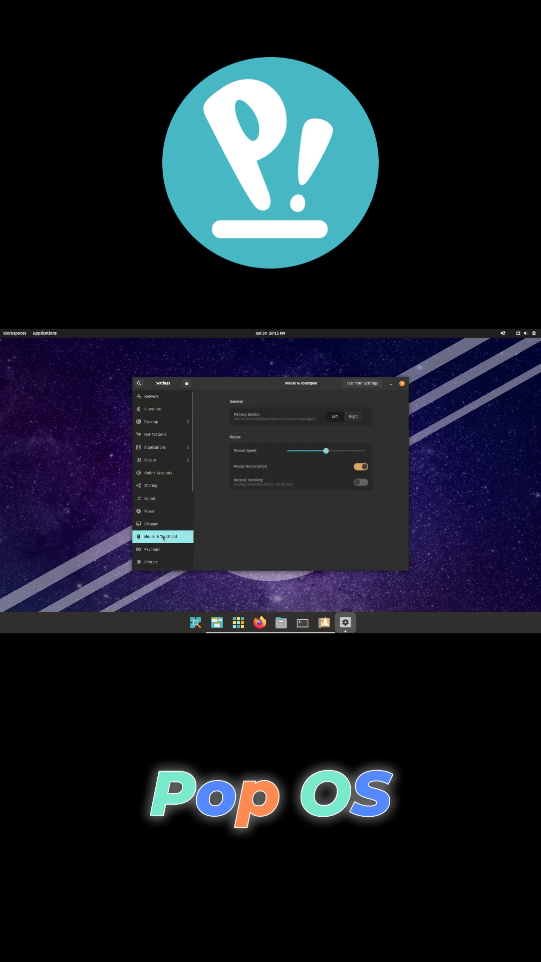
{"action": "left_click", "coordinate": [153, 520]}
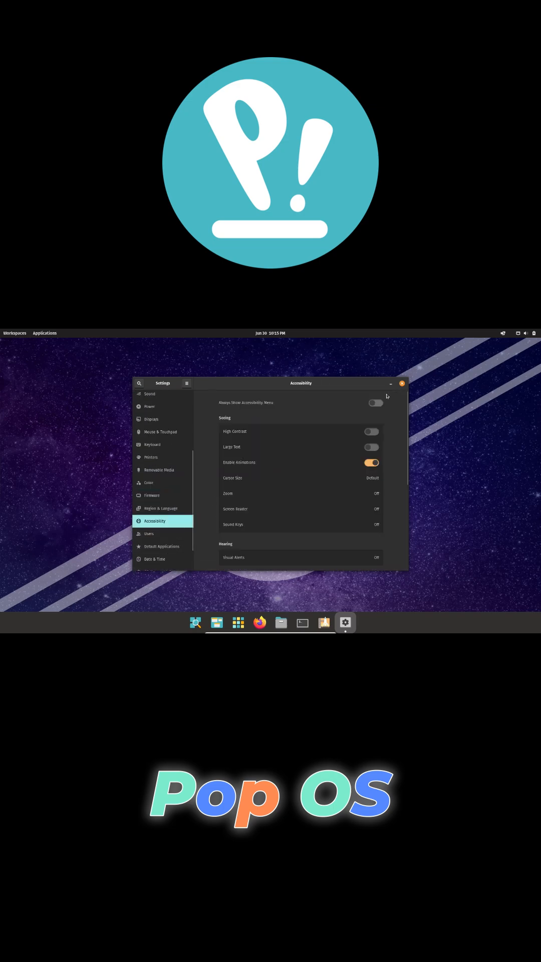
{"action": "left_click", "coordinate": [14, 332]}
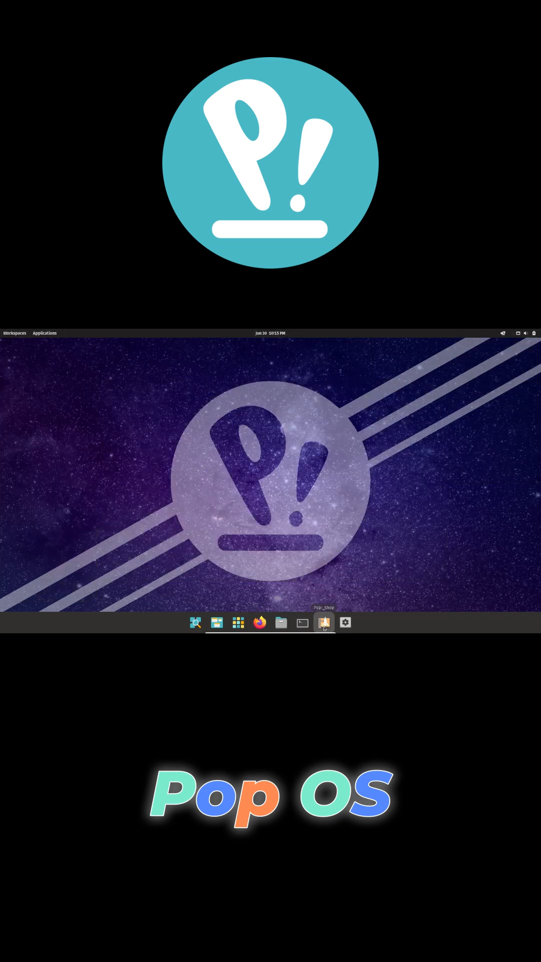
{"action": "left_click", "coordinate": [301, 622]}
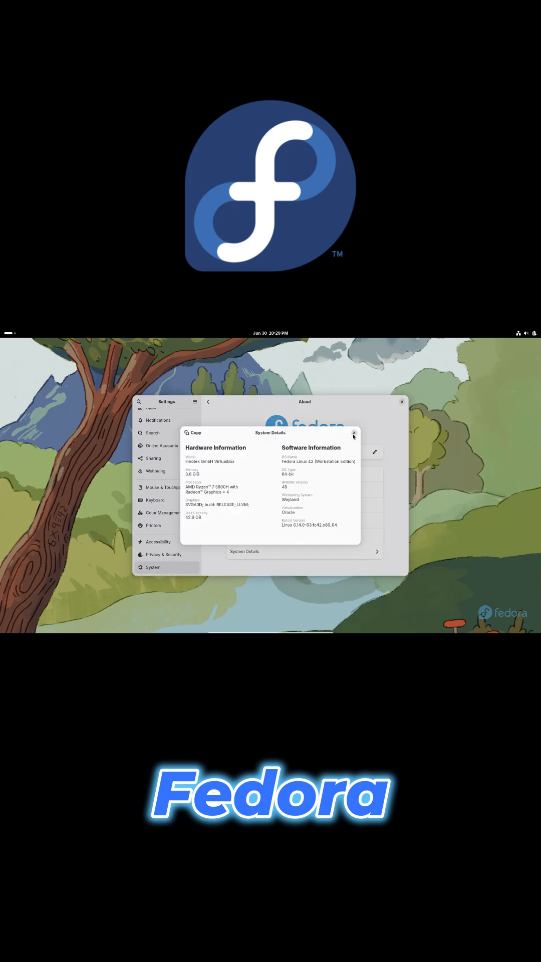
Close Fedora's System Details and Settings, open Activities, and dismiss quick settings.
{"action": "left_click", "coordinate": [354, 433]}
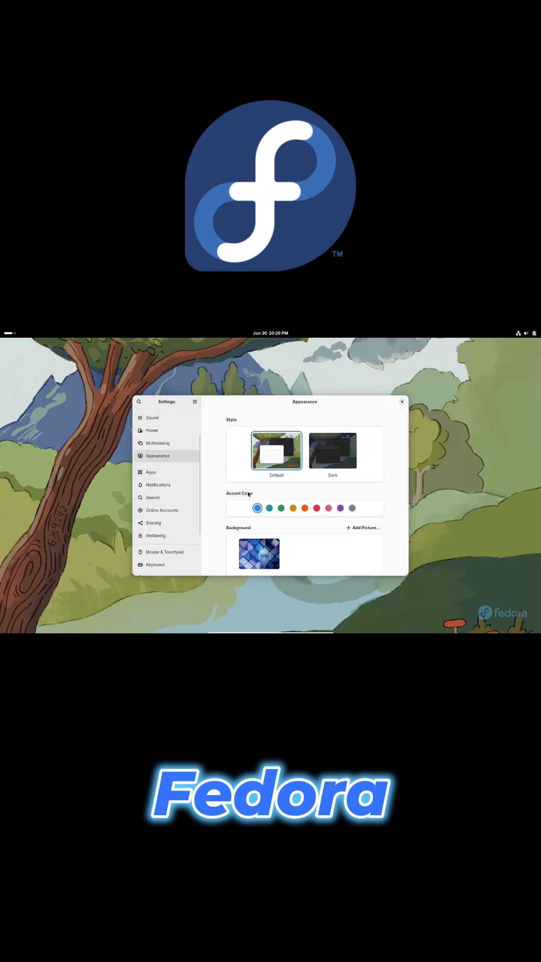
{"action": "left_click", "coordinate": [162, 470]}
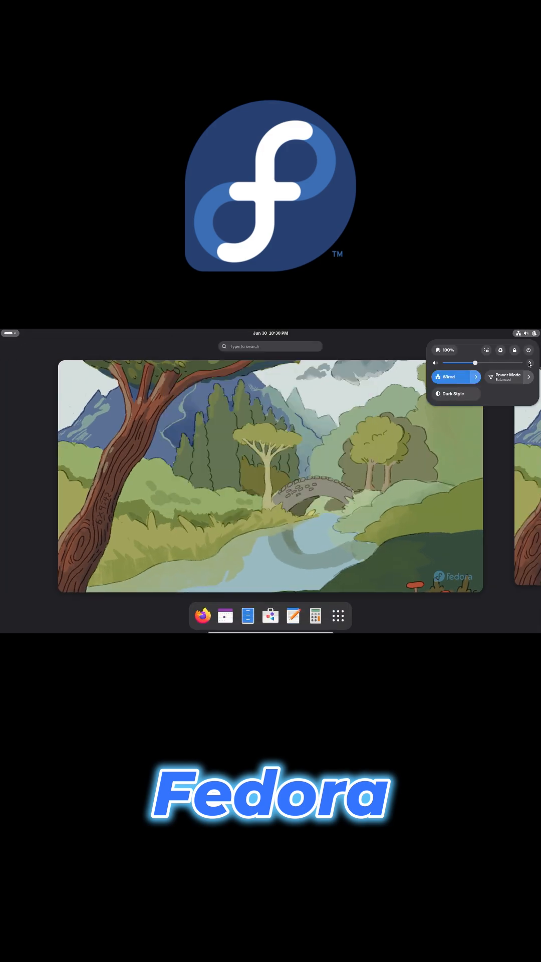
{"action": "left_click", "coordinate": [273, 600]}
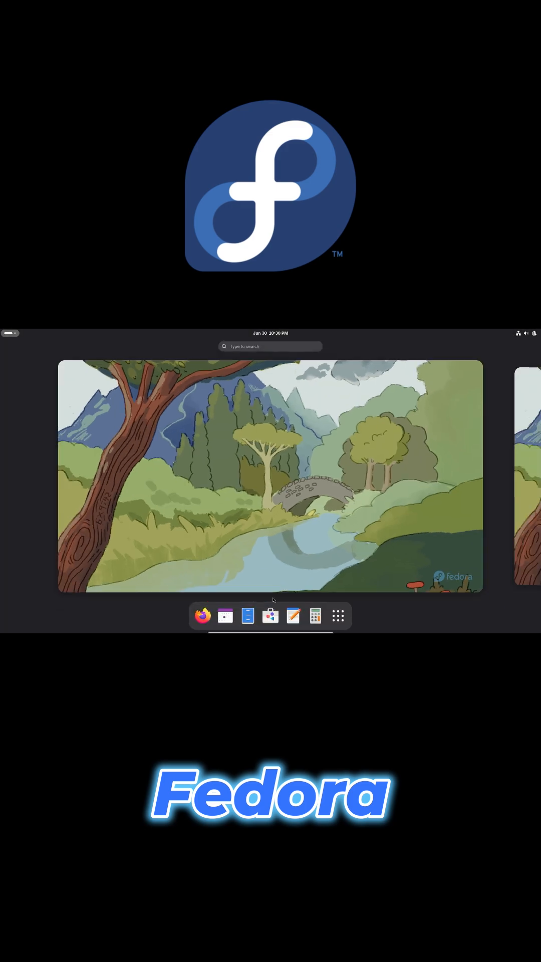